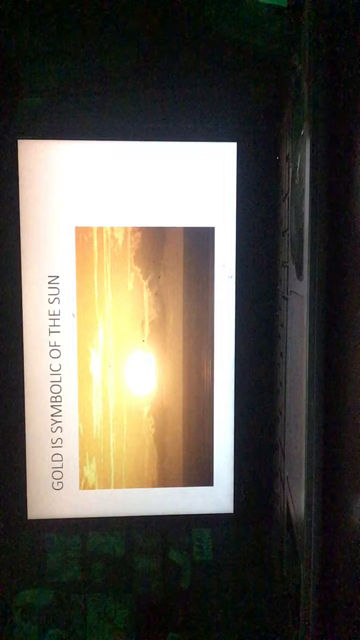
click(180, 320)
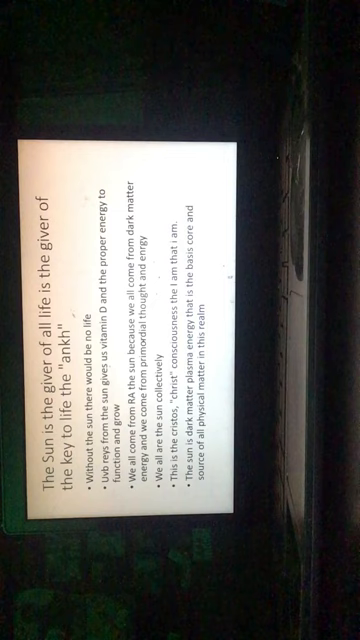